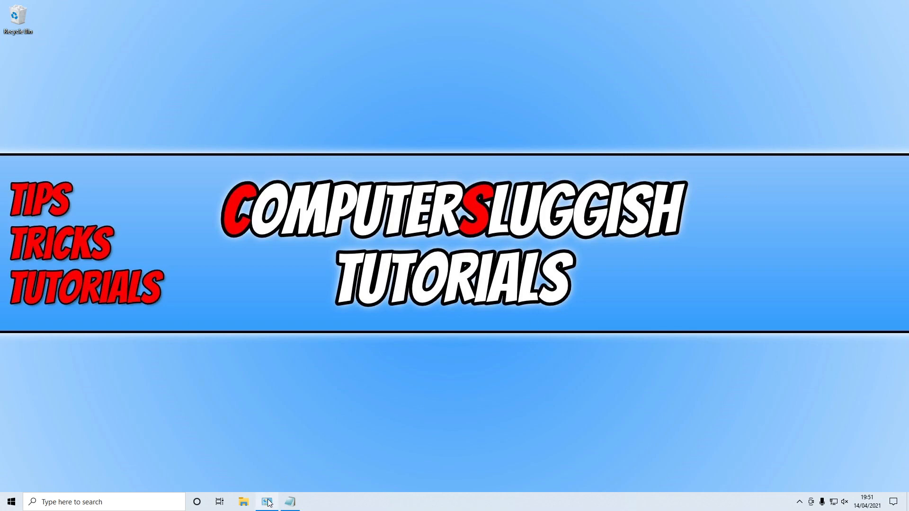
Step: Bring up Devices and Printers, which lists three printers and no Microsoft Print to PDF
{"action": "left_click", "coordinate": [267, 502]}
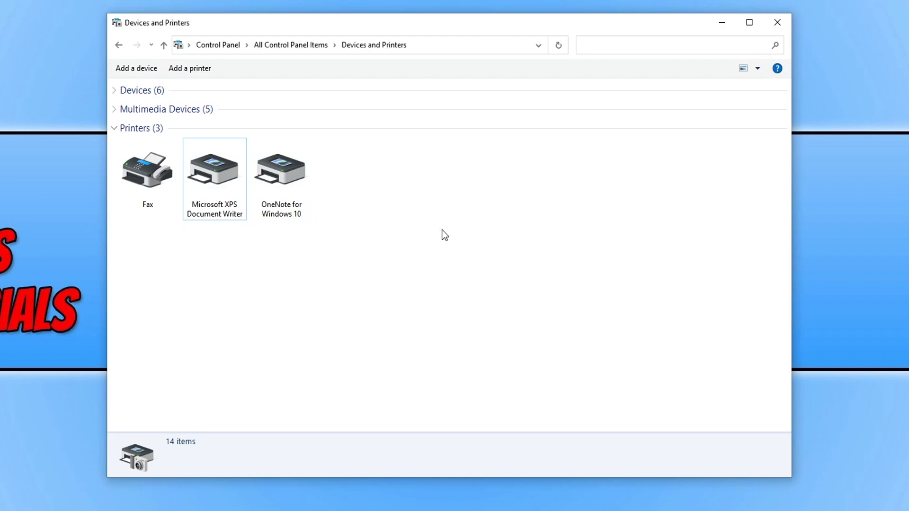
{"action": "mouse_move", "coordinate": [437, 277]}
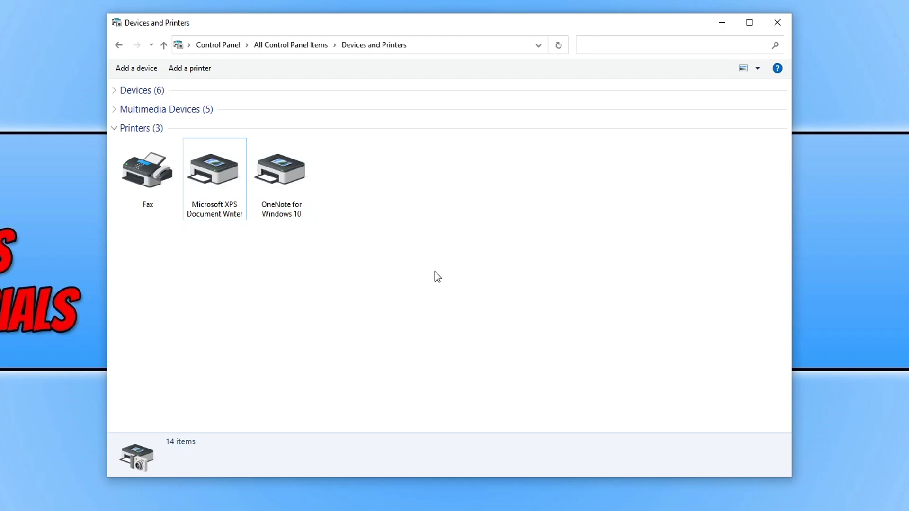
{"action": "mouse_move", "coordinate": [382, 345]}
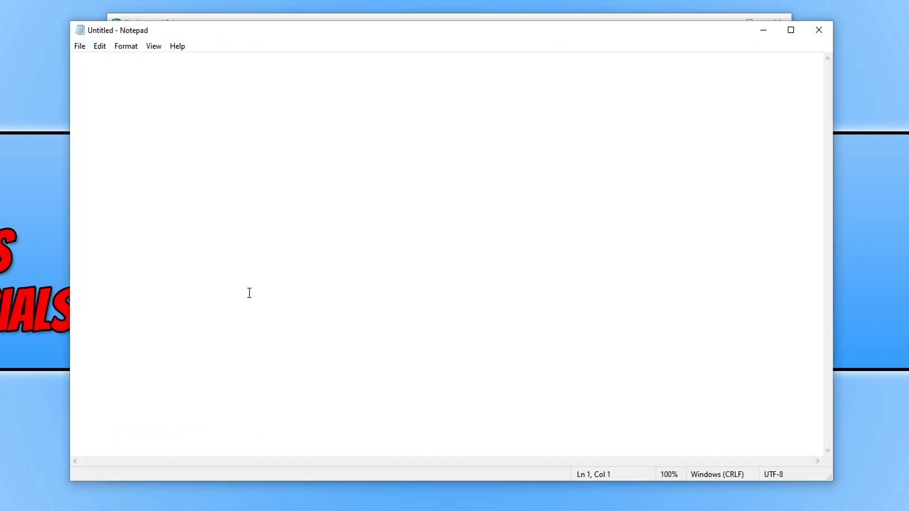
Step: Check Notepad's File > Print printer list (Fax, XPS Document Writer, OneNote only), then minimise Notepad
{"action": "left_click", "coordinate": [79, 46]}
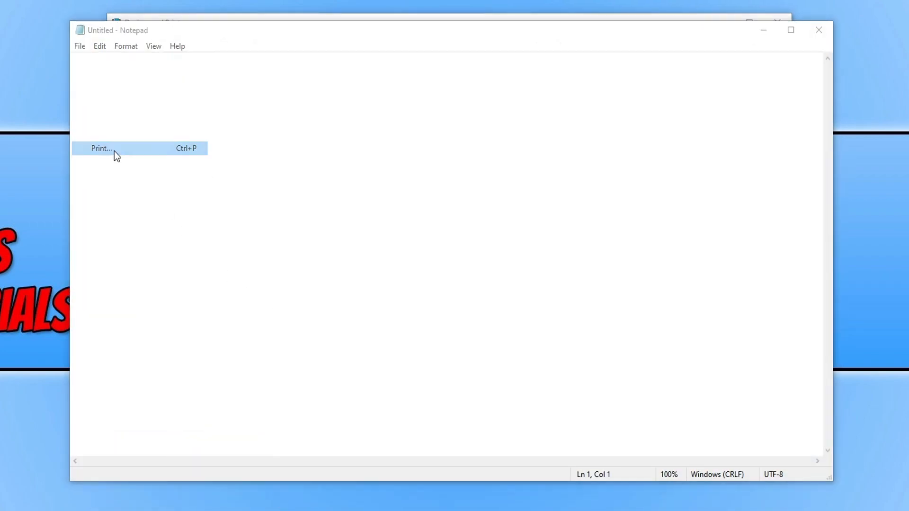
{"action": "left_click", "coordinate": [102, 148]}
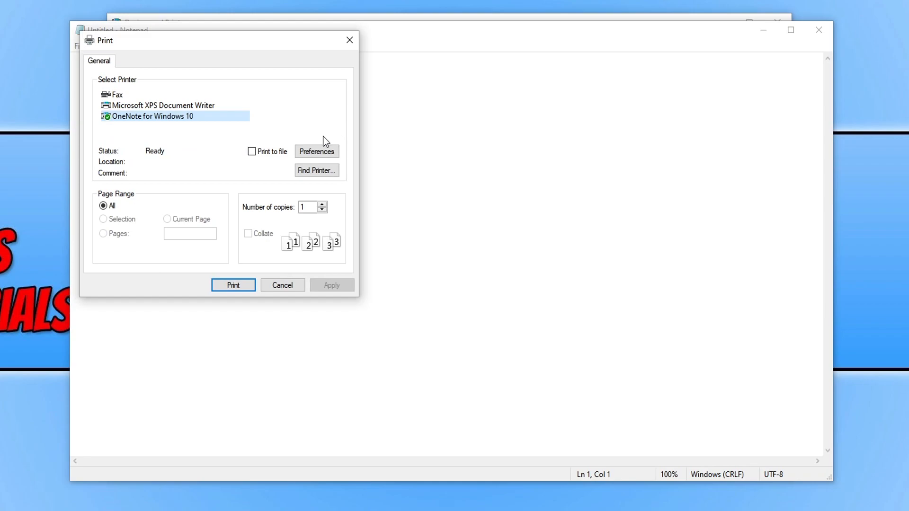
{"action": "mouse_move", "coordinate": [307, 149]}
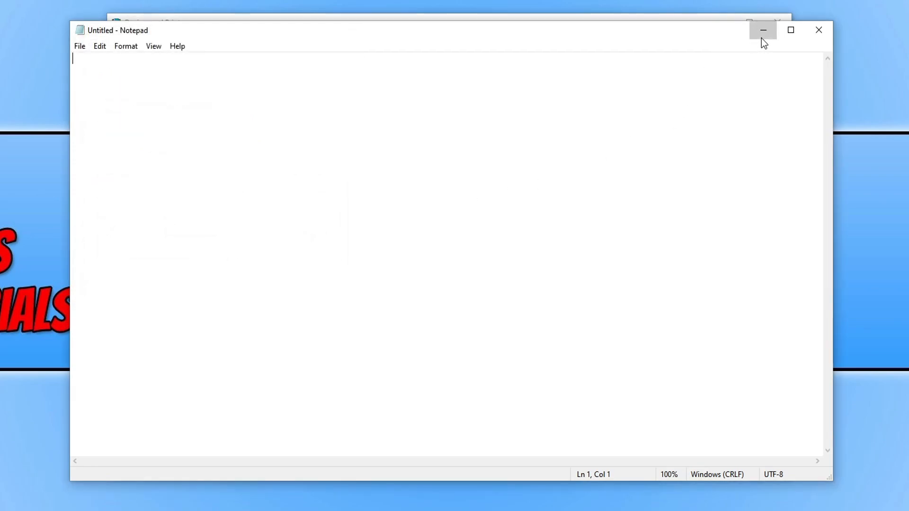
{"action": "left_click", "coordinate": [763, 29]}
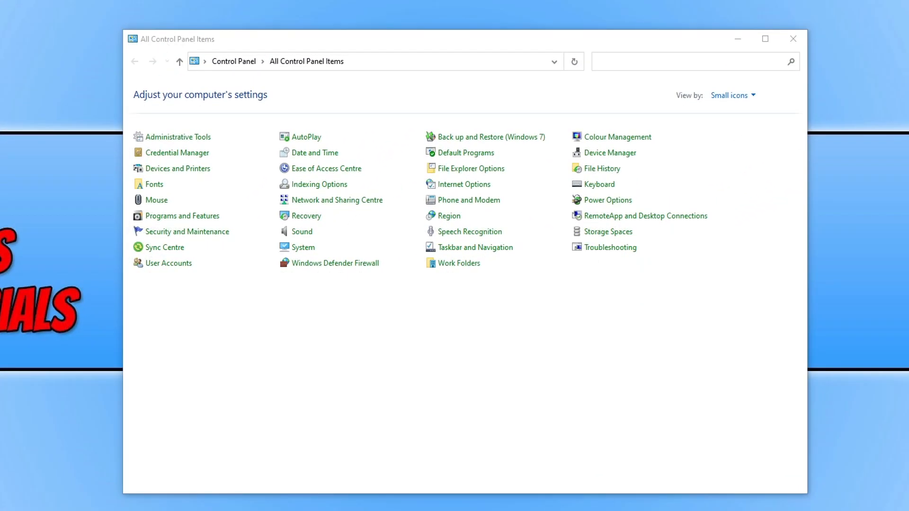
{"action": "mouse_move", "coordinate": [208, 231]}
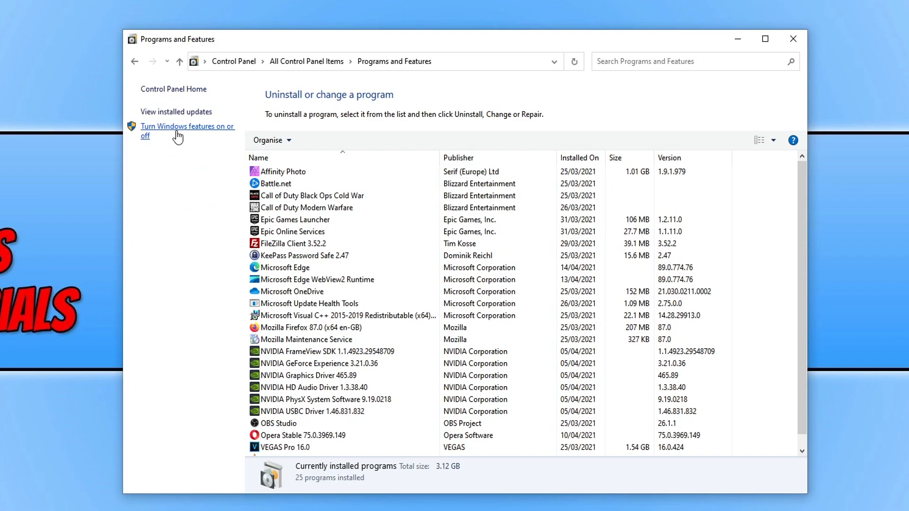
Step: Untick Microsoft Print to PDF in Windows Features, apply it and dismiss the completion notice
{"action": "left_click", "coordinate": [185, 126]}
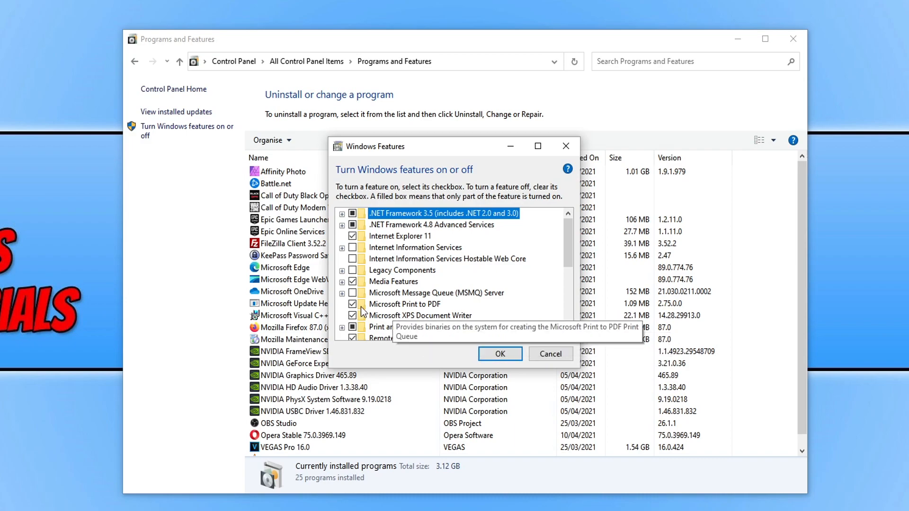
{"action": "left_click", "coordinate": [404, 304]}
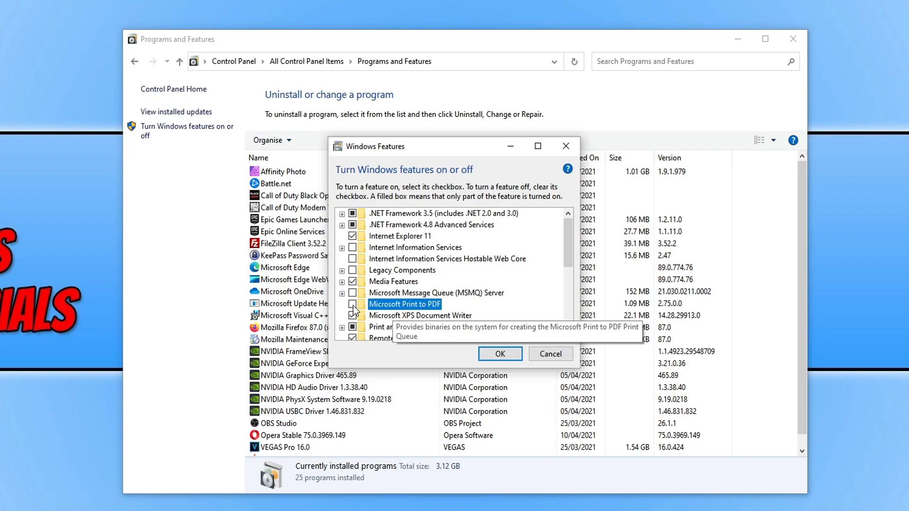
{"action": "left_click", "coordinate": [499, 353]}
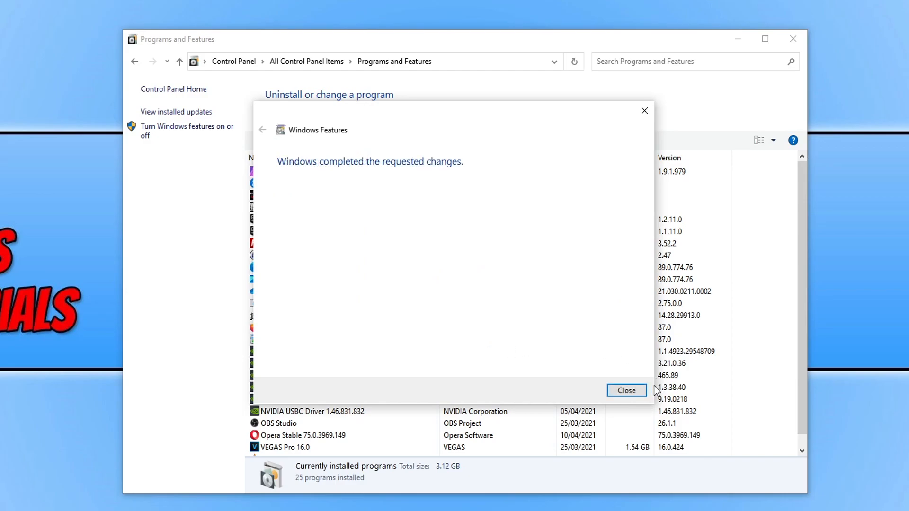
{"action": "left_click", "coordinate": [626, 390]}
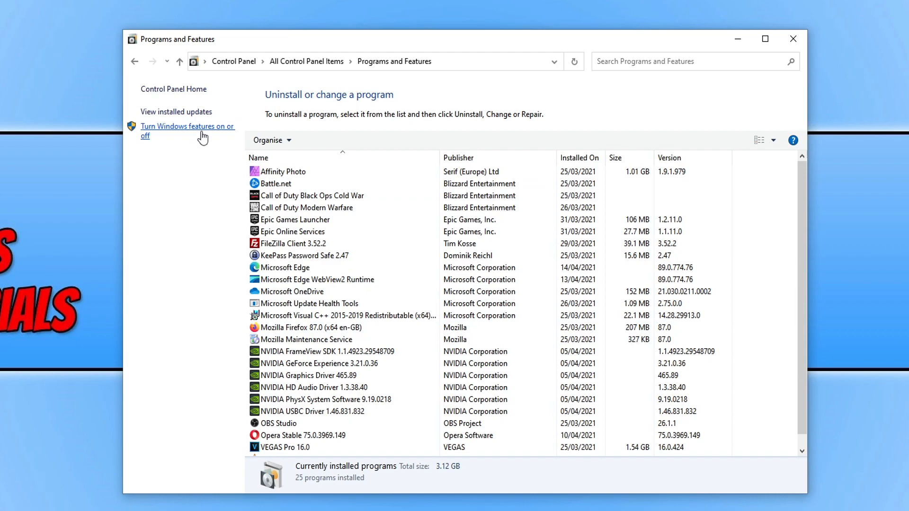
Step: Re-tick Microsoft Print to PDF in Windows Features and apply the change
{"action": "left_click", "coordinate": [184, 126]}
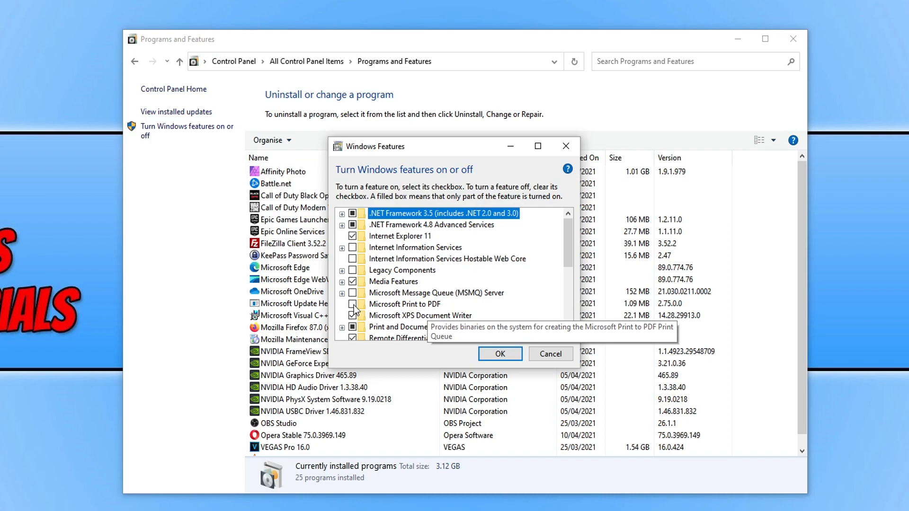
{"action": "left_click", "coordinate": [354, 304]}
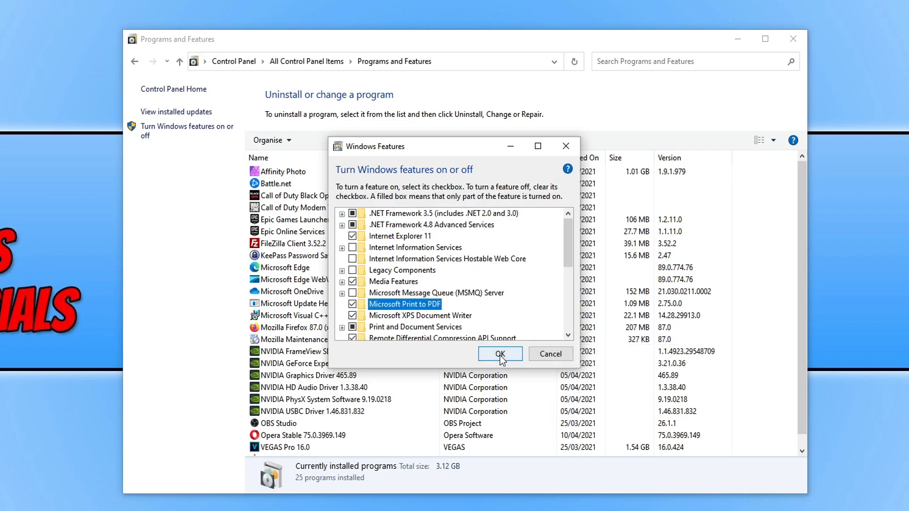
{"action": "left_click", "coordinate": [500, 354]}
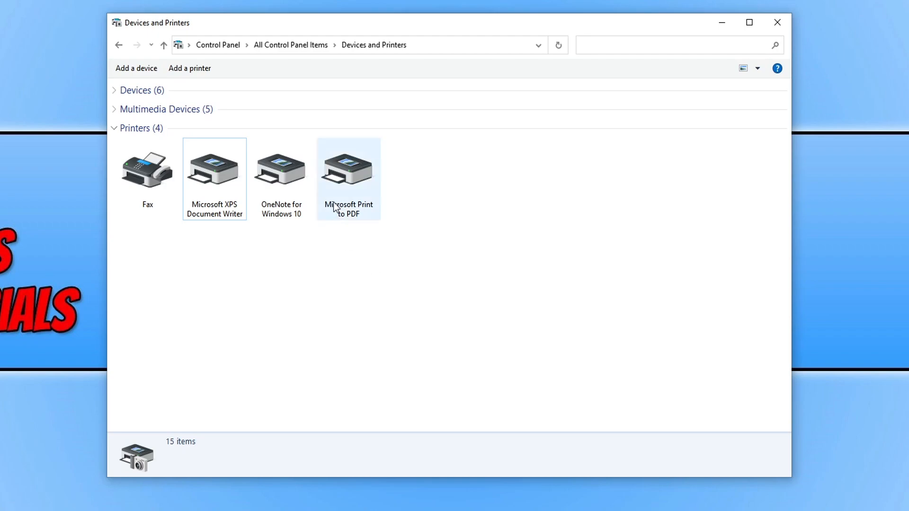
{"action": "mouse_move", "coordinate": [357, 219]}
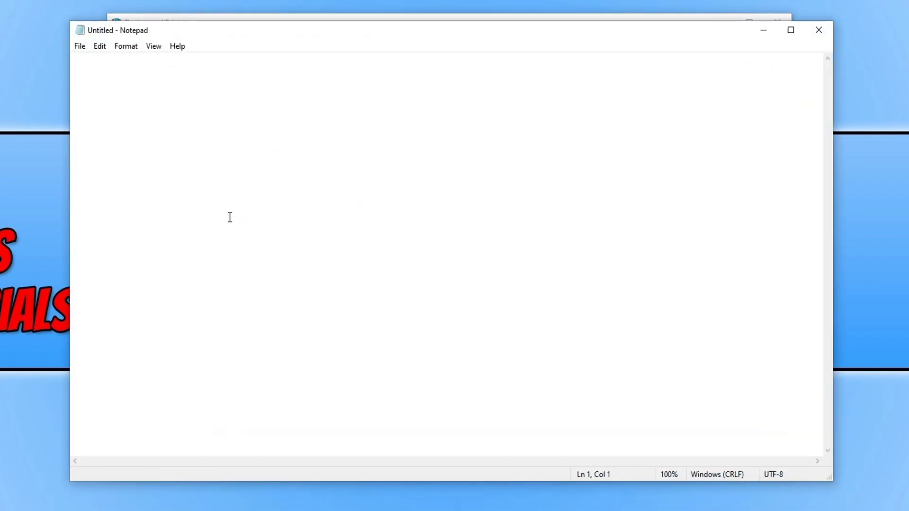
Step: Write 'test' in Notepad and print it with Microsoft Print to PDF, saving the PDF to the Desktop
{"action": "type", "text": "test"}
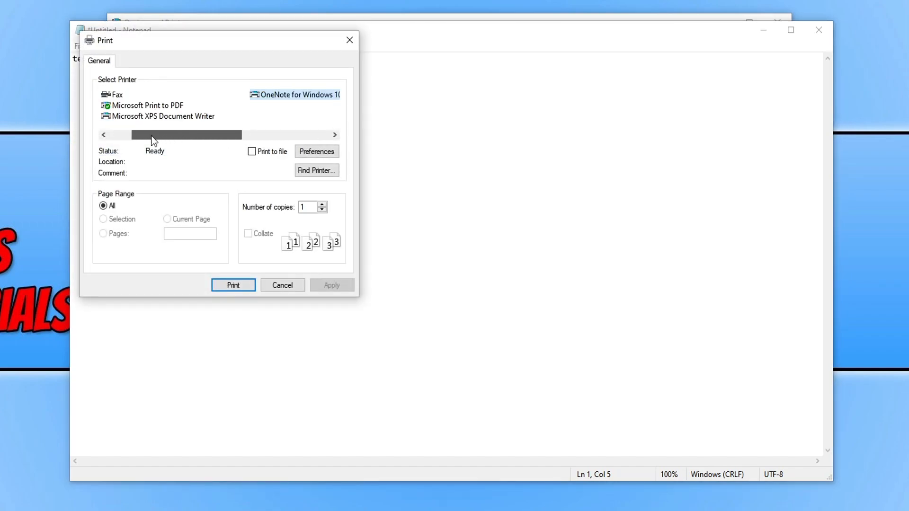
{"action": "left_click", "coordinate": [149, 105]}
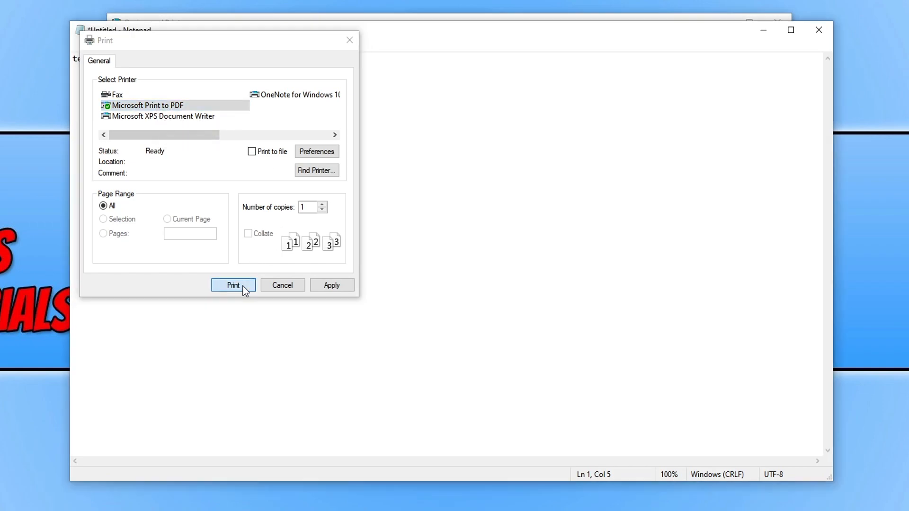
{"action": "left_click", "coordinate": [233, 285]}
{"action": "type", "text": "t"}
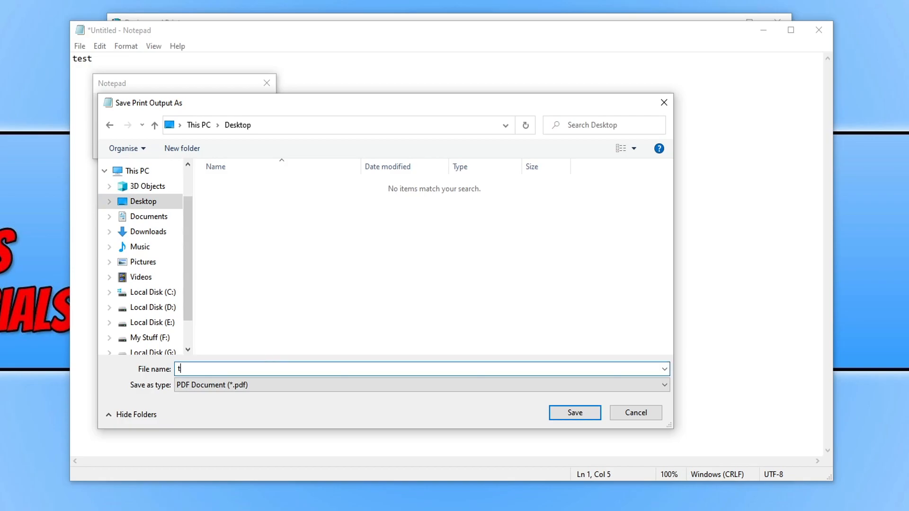
{"action": "left_click", "coordinate": [574, 412]}
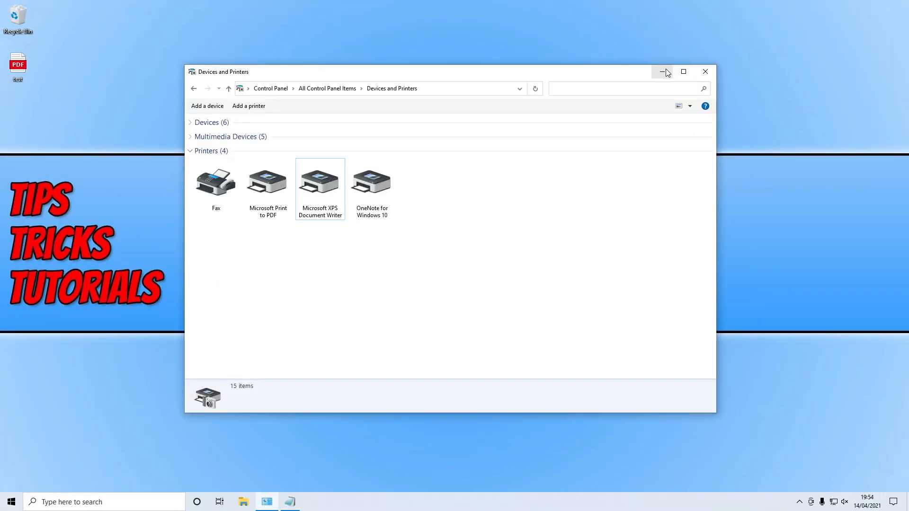
Step: Minimise Devices and Printers and open the desktop test PDF in Microsoft Edge
{"action": "left_click", "coordinate": [662, 71]}
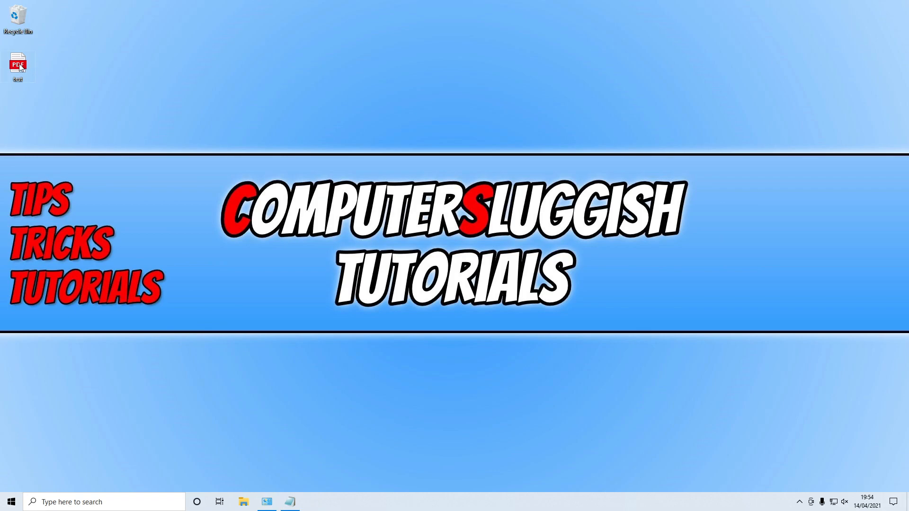
{"action": "left_click", "coordinate": [18, 63]}
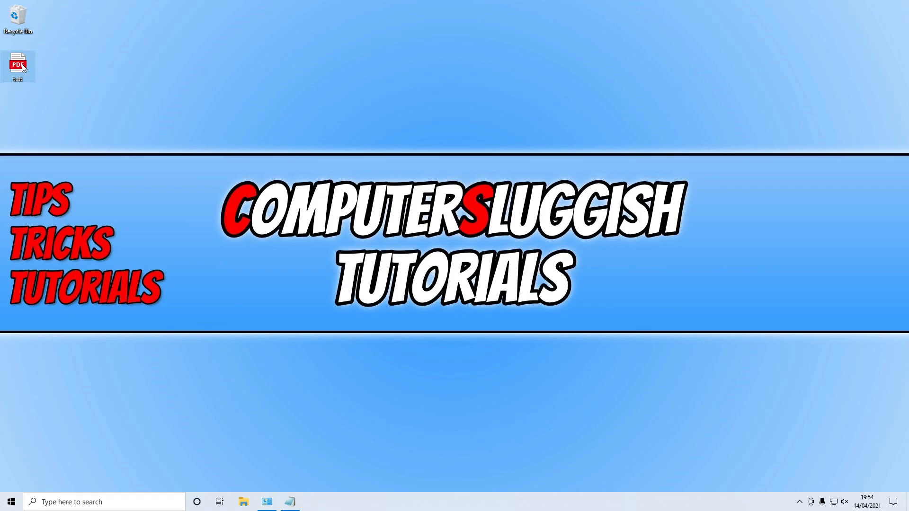
{"action": "double_click", "coordinate": [17, 65]}
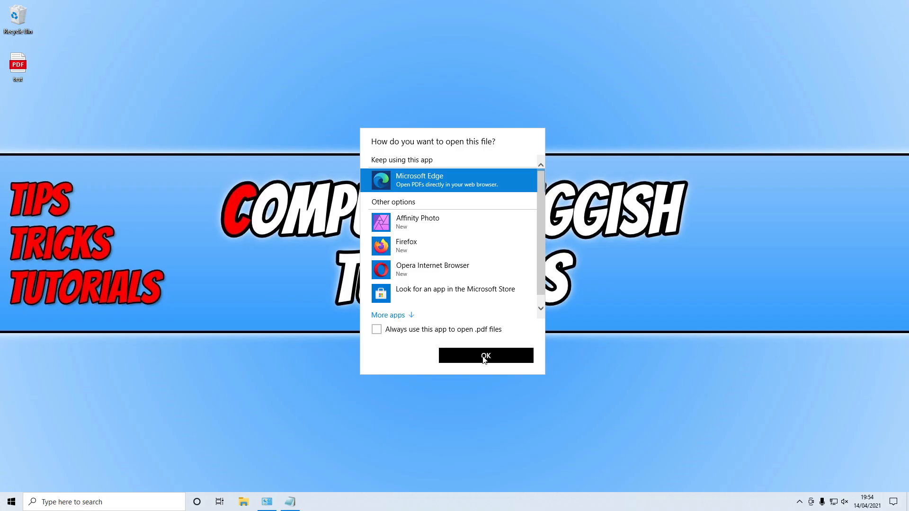
{"action": "left_click", "coordinate": [485, 355]}
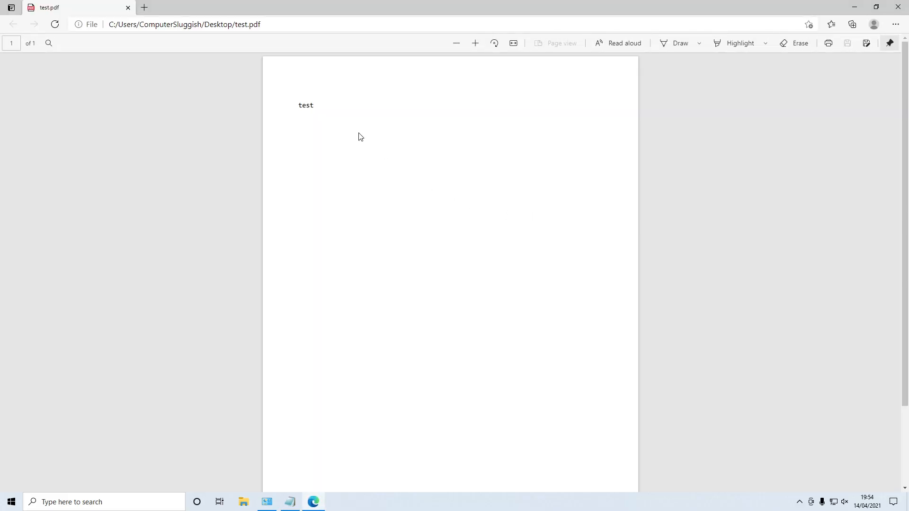
{"action": "mouse_move", "coordinate": [452, 200]}
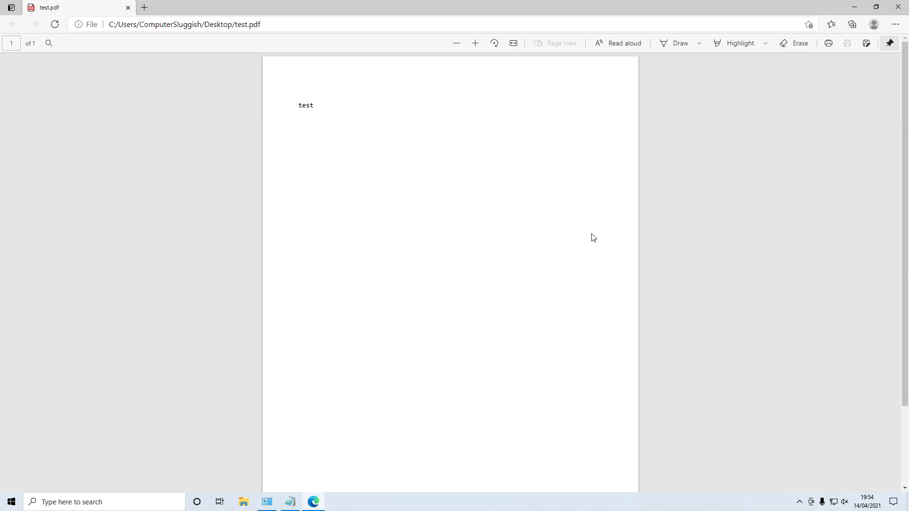
{"action": "mouse_move", "coordinate": [598, 244]}
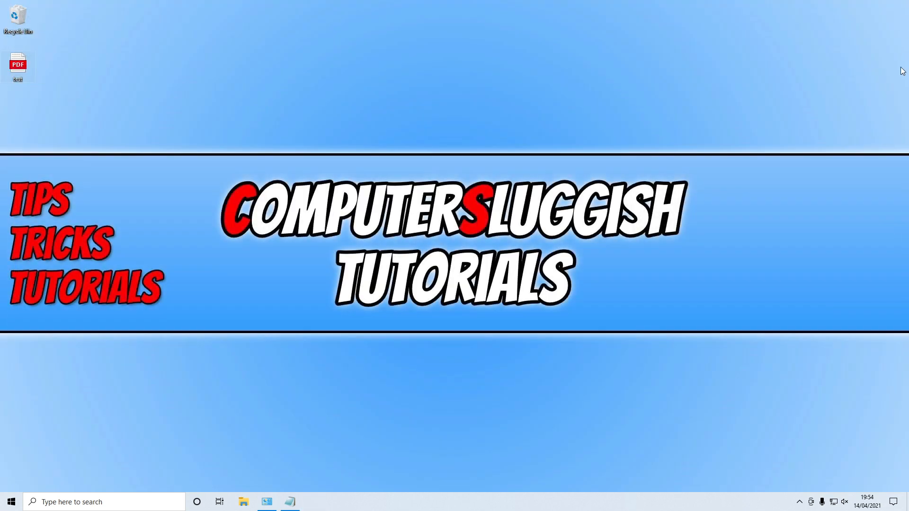
{"action": "mouse_move", "coordinate": [899, 105]}
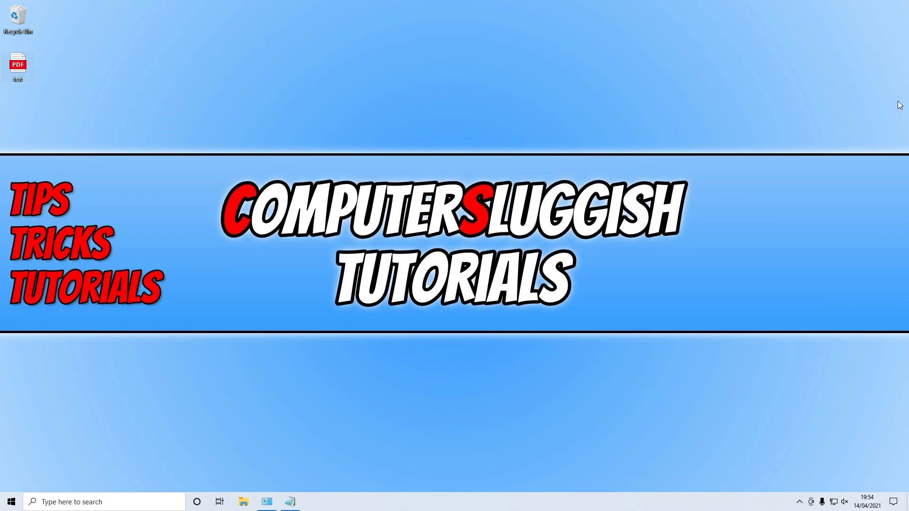